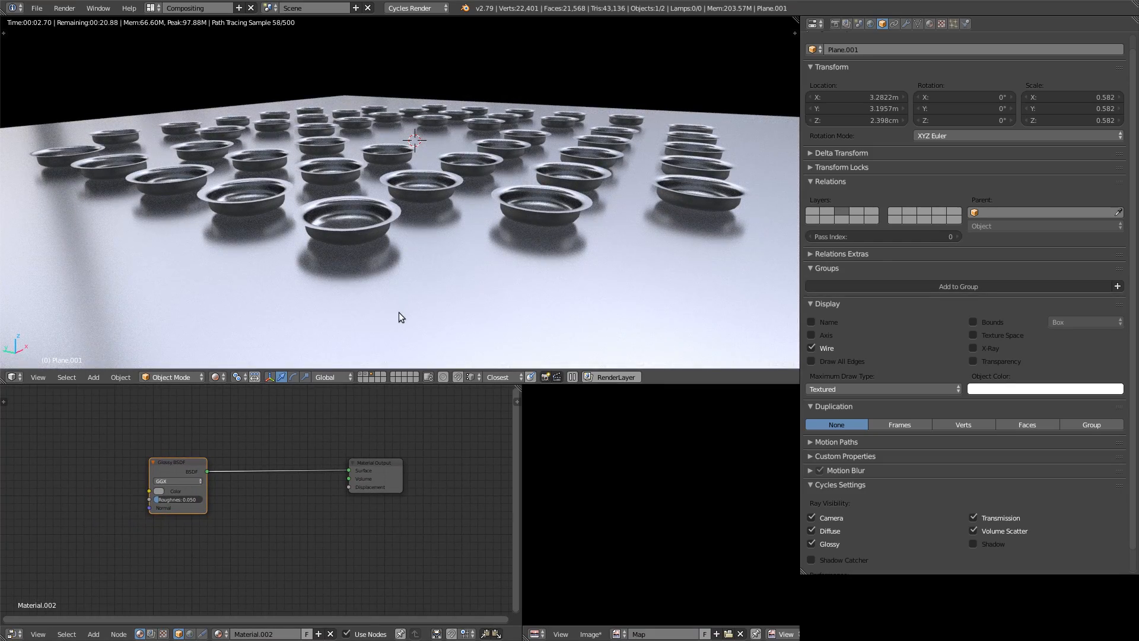
pyautogui.moveTo(476, 336)
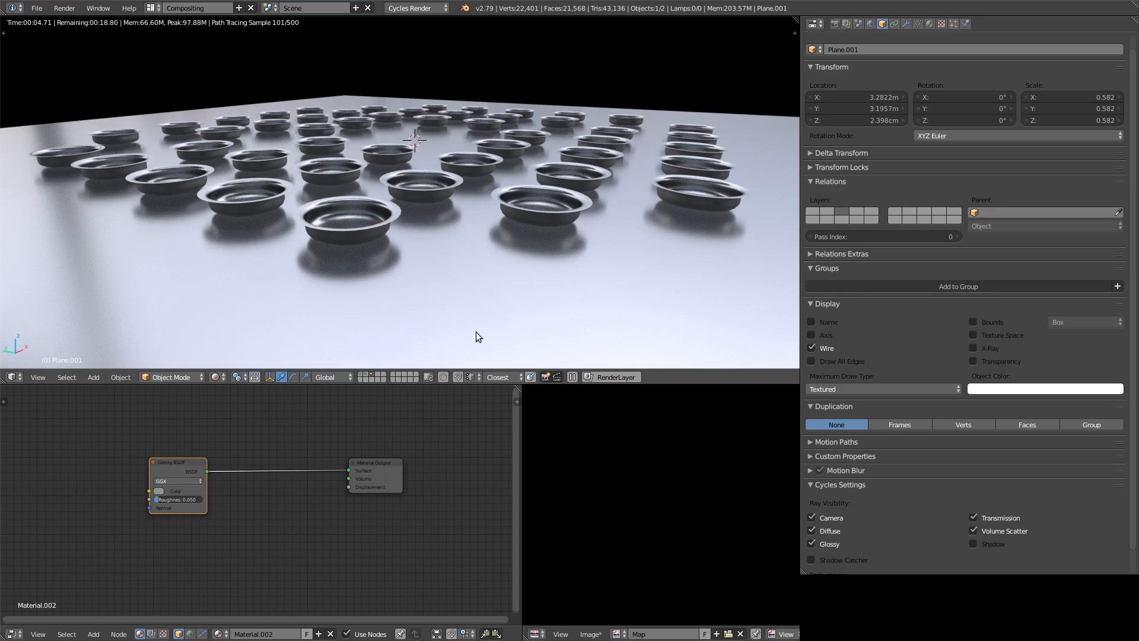
pyautogui.moveTo(326, 240)
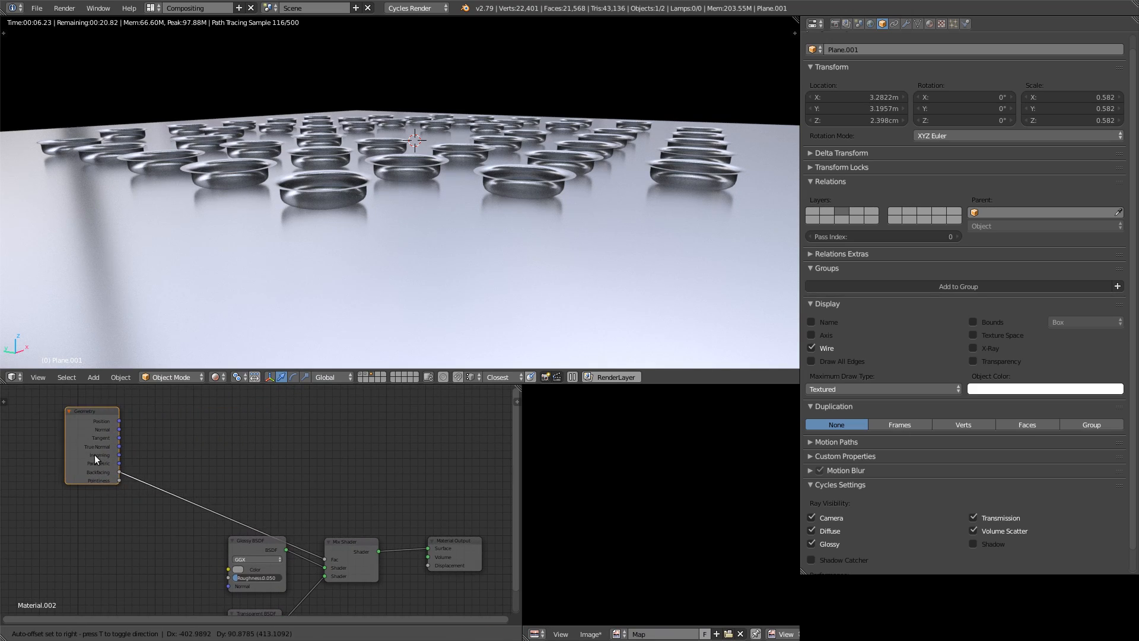
pyautogui.moveTo(790, 505)
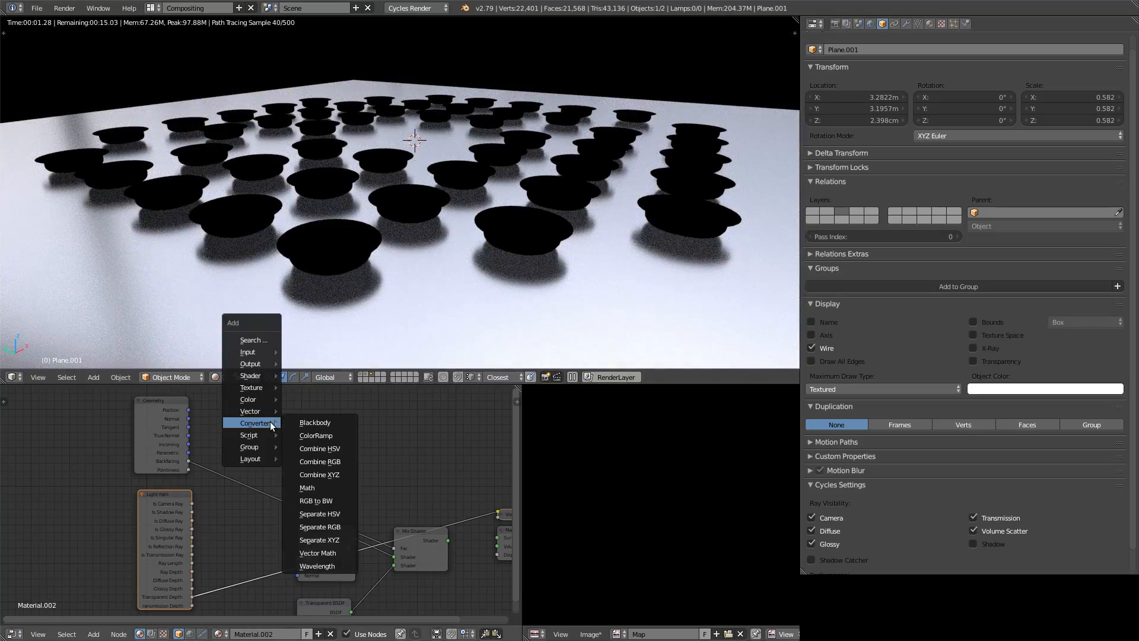
# Place a Math node set to Add beside the Geometry and Light Path nodes.
pyautogui.click(307, 488)
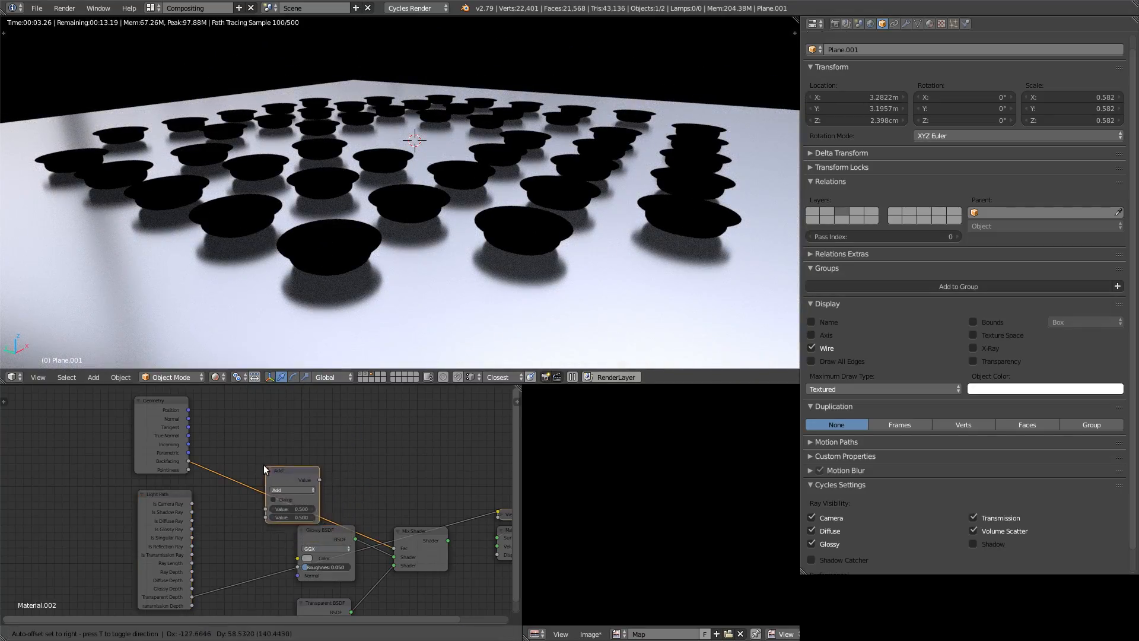